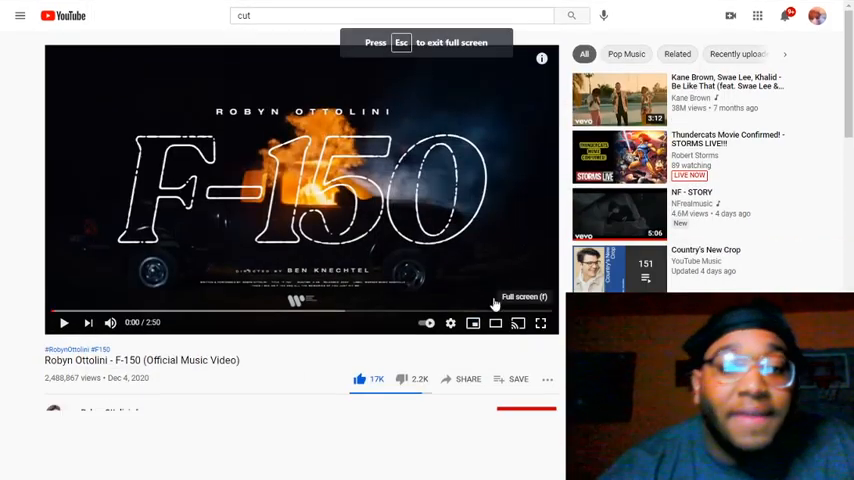
- Expand Robyn Ottolini's "F-150" music video to full screen and start playback
{"action": "left_click", "coordinate": [540, 322]}
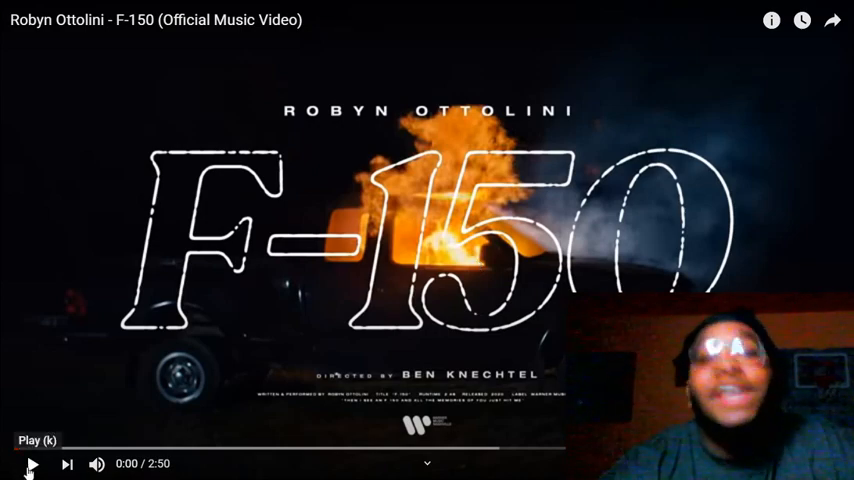
{"action": "left_click", "coordinate": [30, 463]}
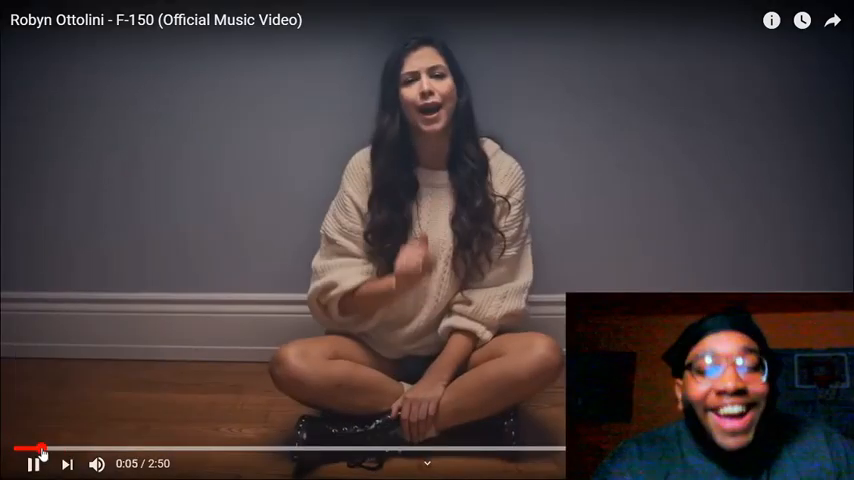